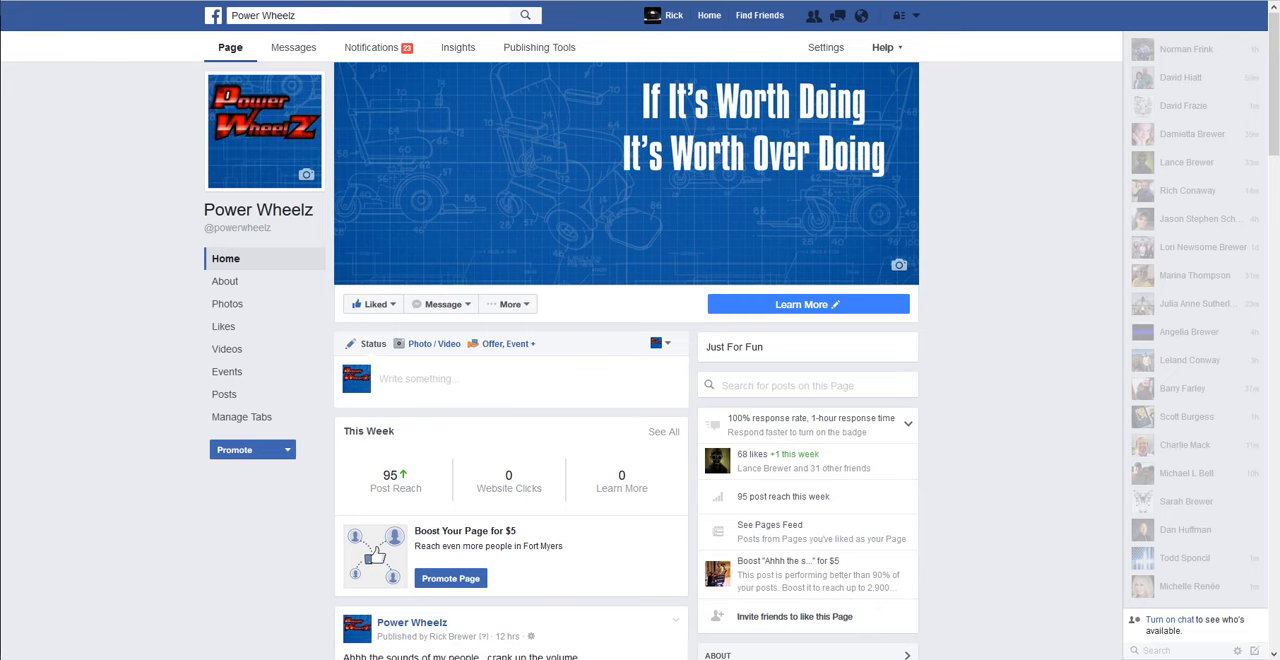
pyautogui.moveTo(700, 547)
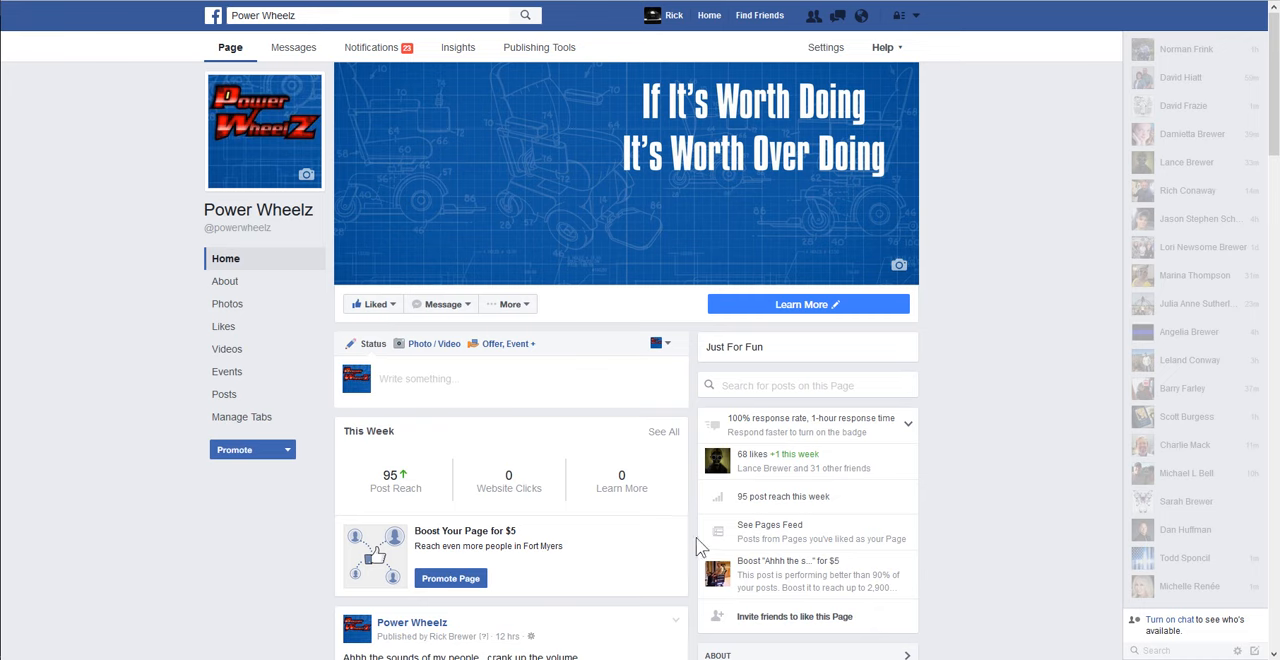
pyautogui.moveTo(752, 461)
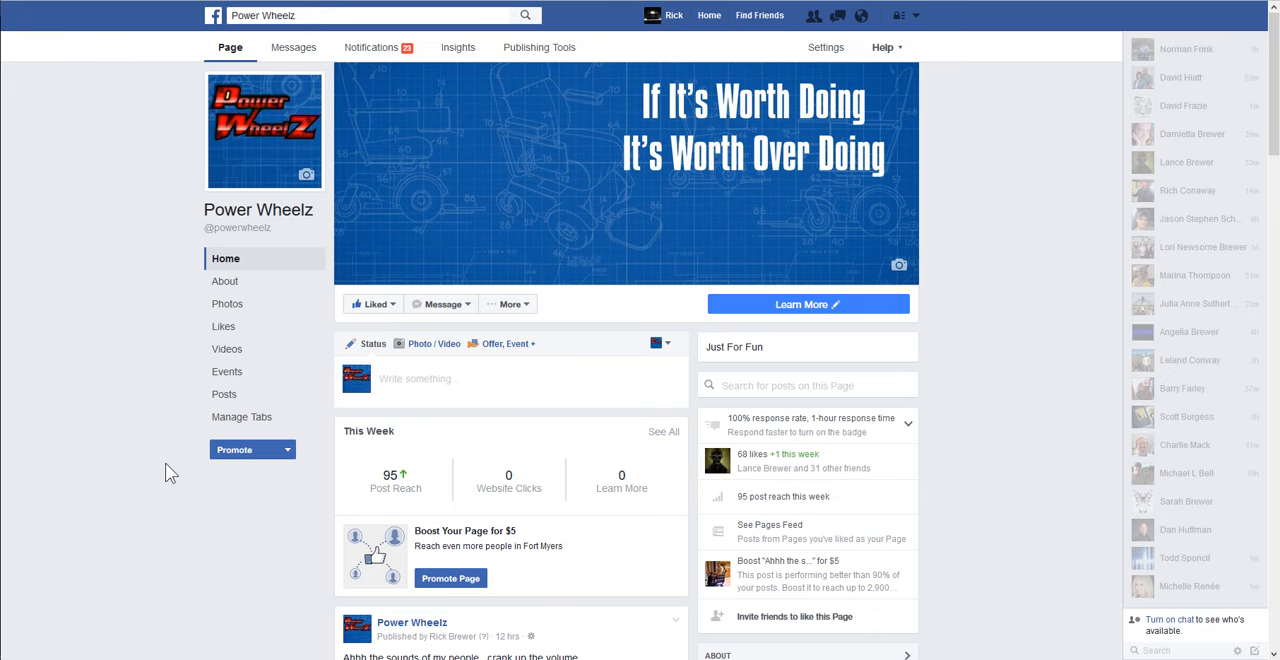
pyautogui.moveTo(127, 448)
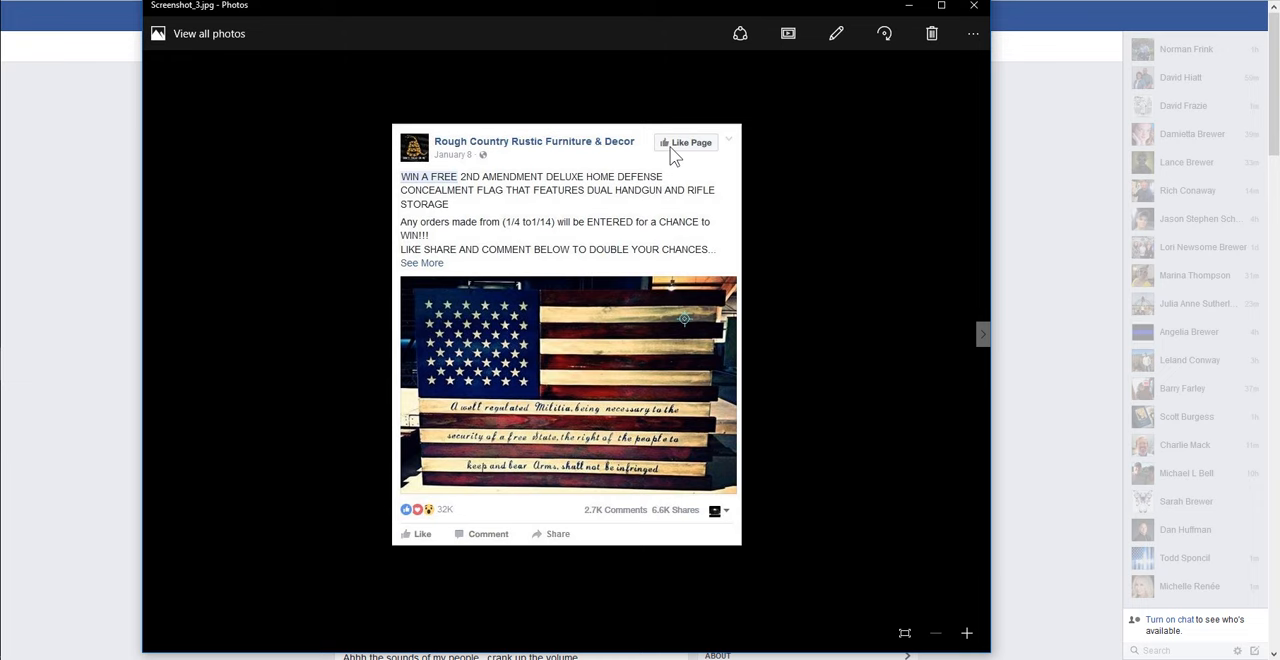
pyautogui.moveTo(540, 189)
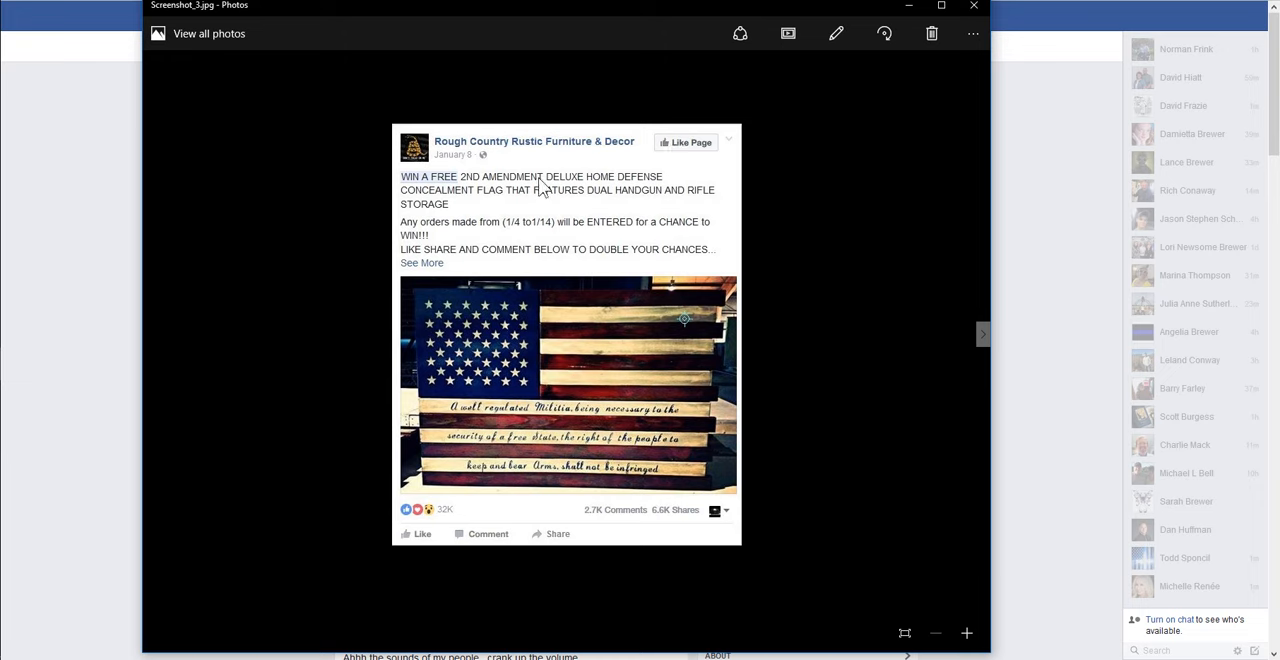
pyautogui.moveTo(501, 200)
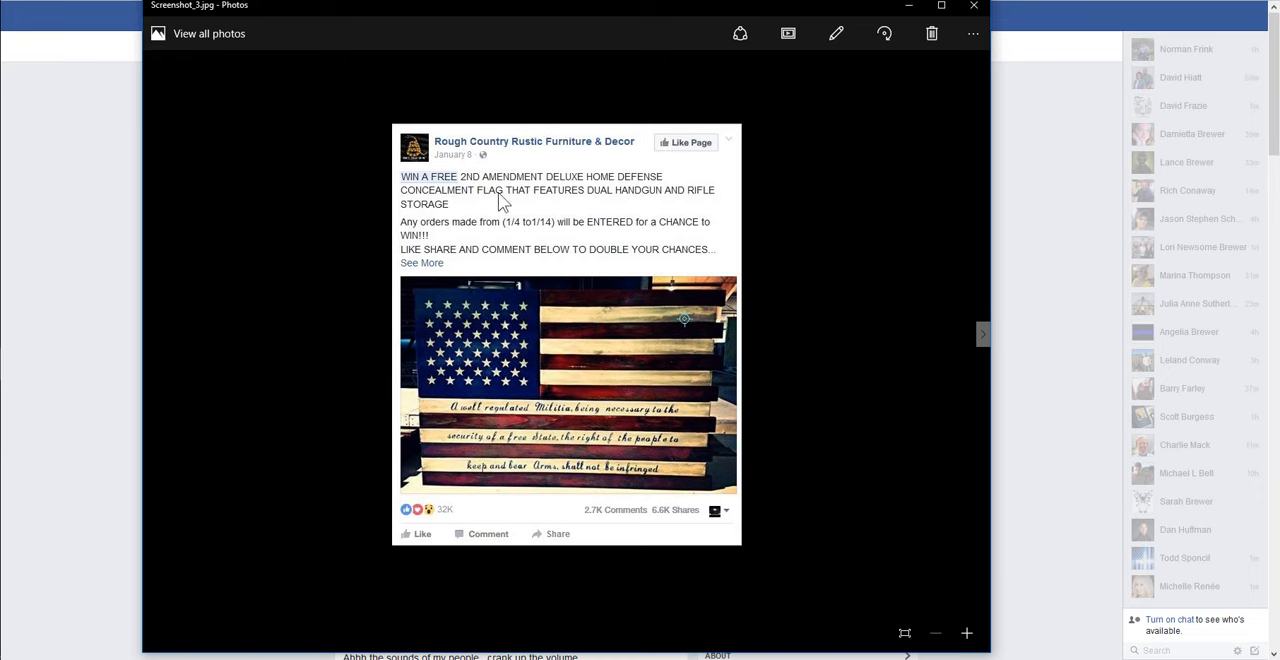
pyautogui.moveTo(683, 210)
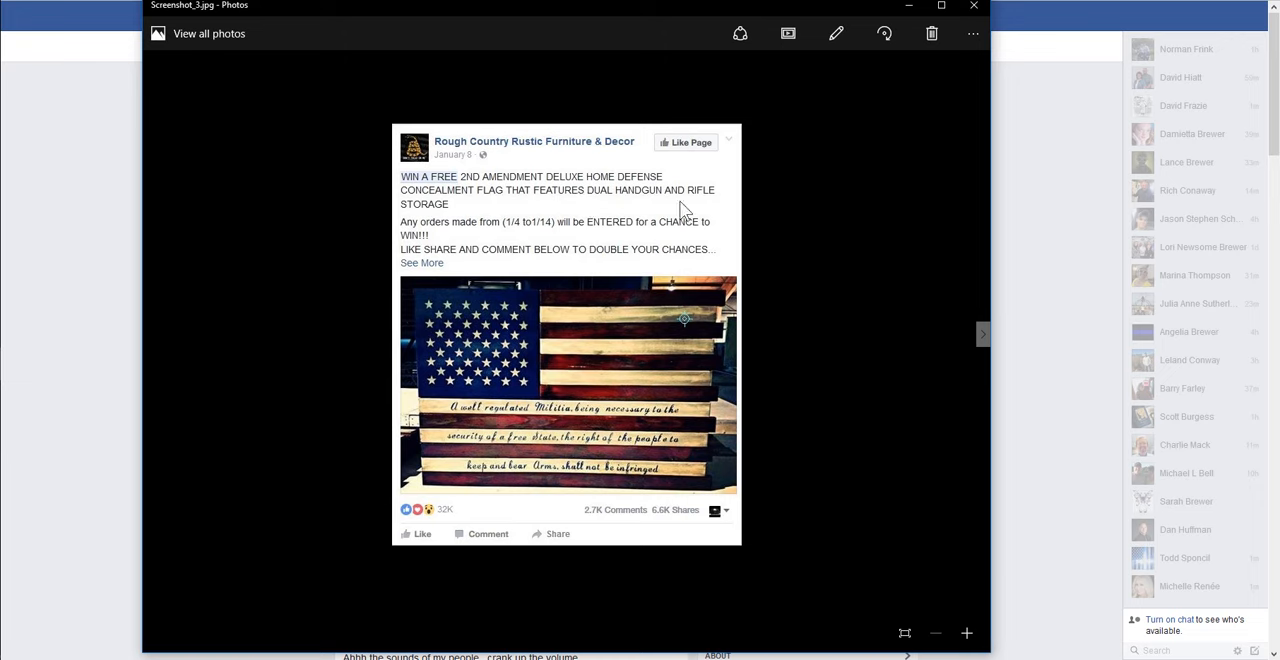
pyautogui.moveTo(422, 252)
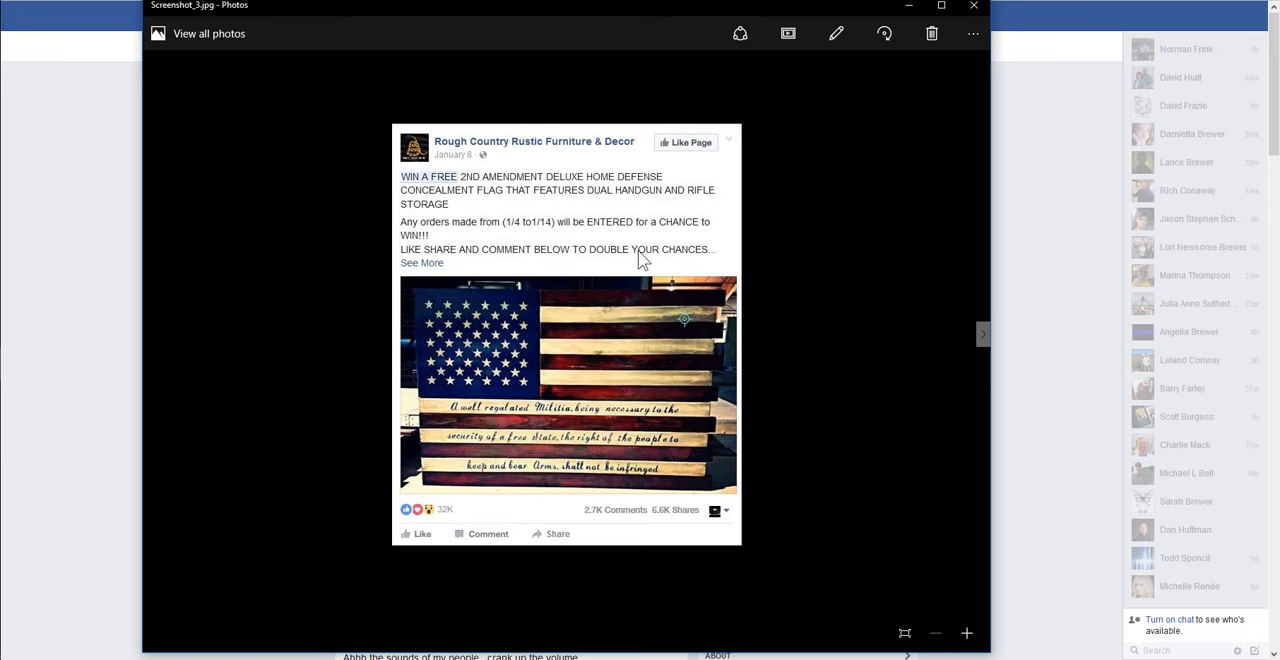
pyautogui.moveTo(502, 384)
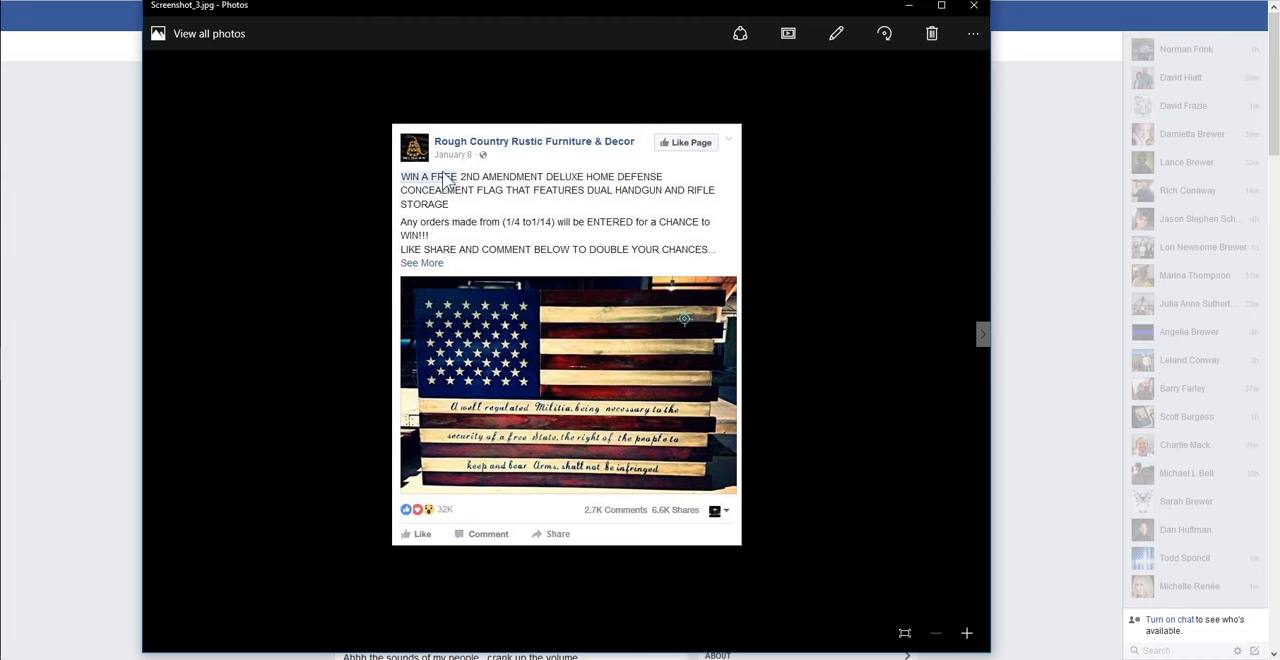
pyautogui.moveTo(530, 334)
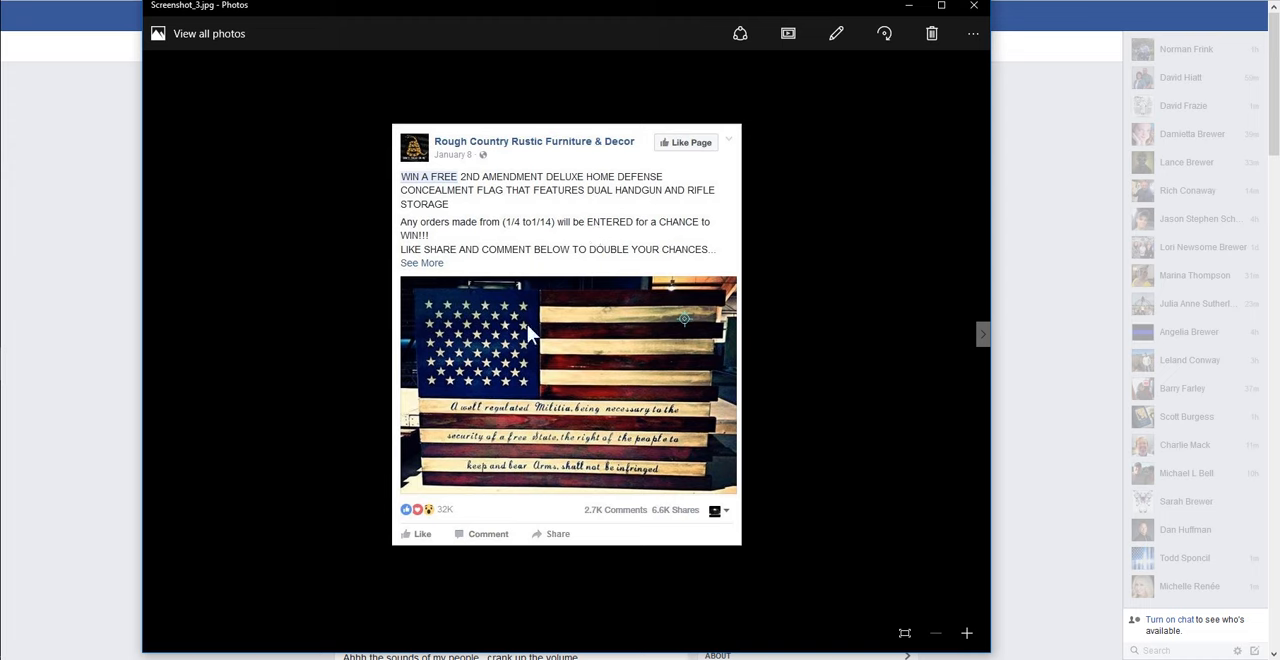
pyautogui.moveTo(673, 527)
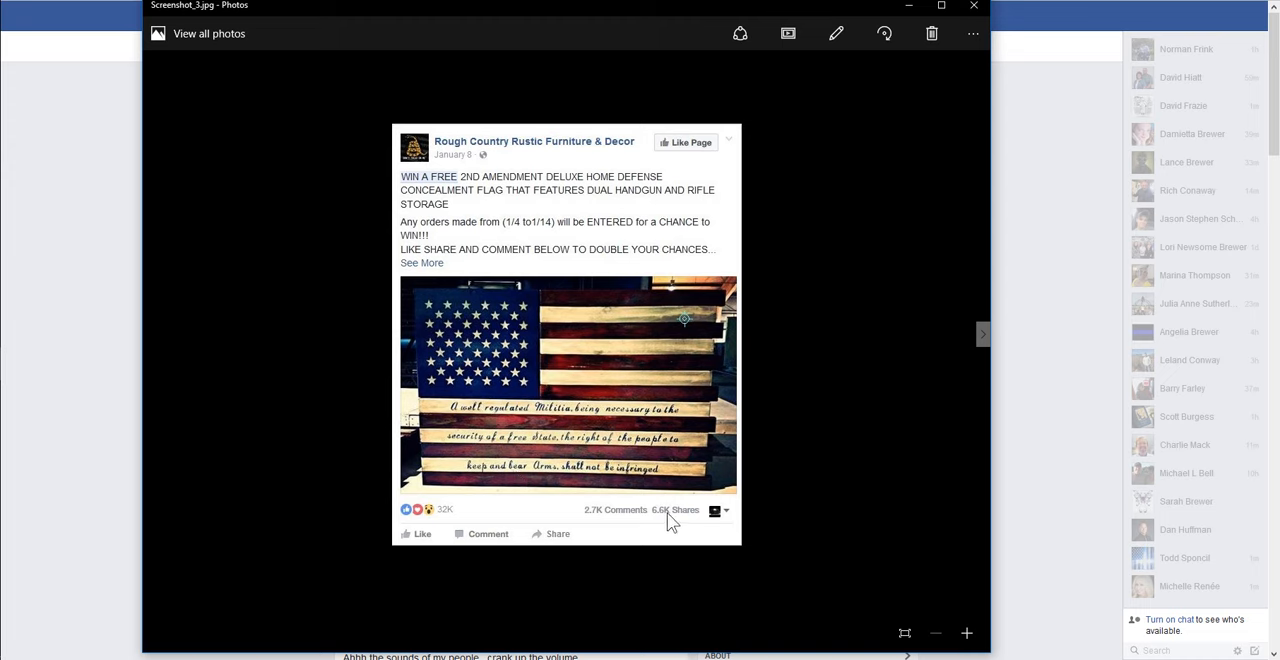
pyautogui.moveTo(689, 524)
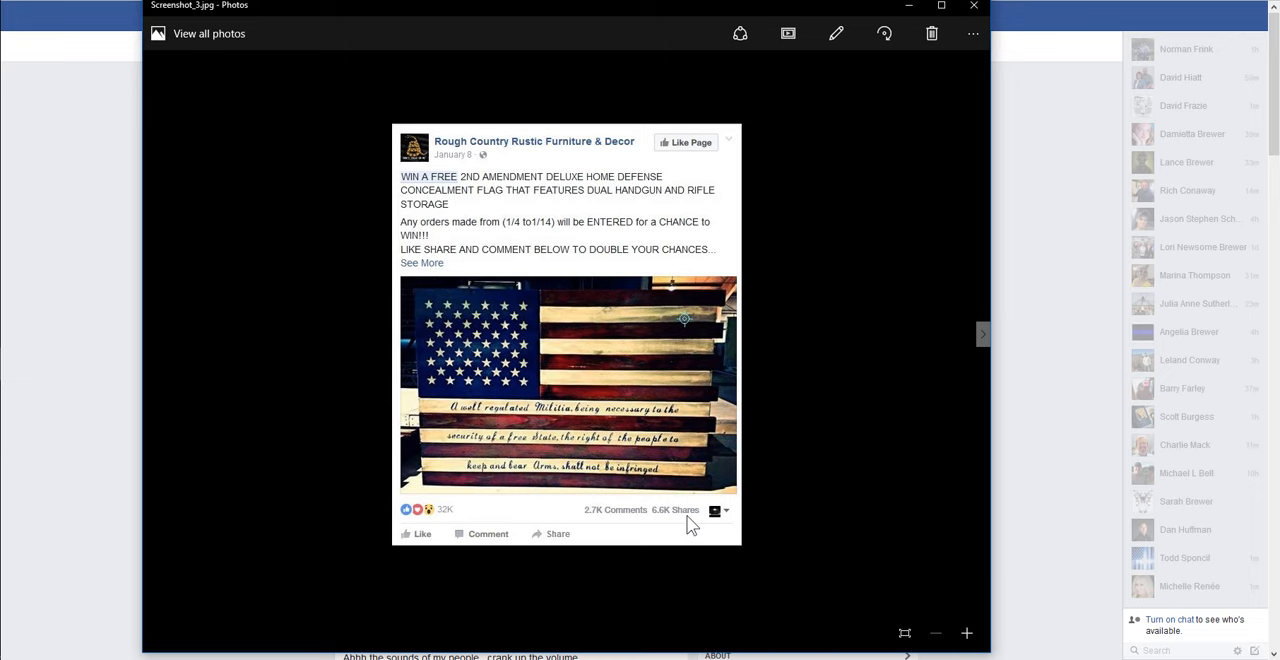
pyautogui.moveTo(603, 363)
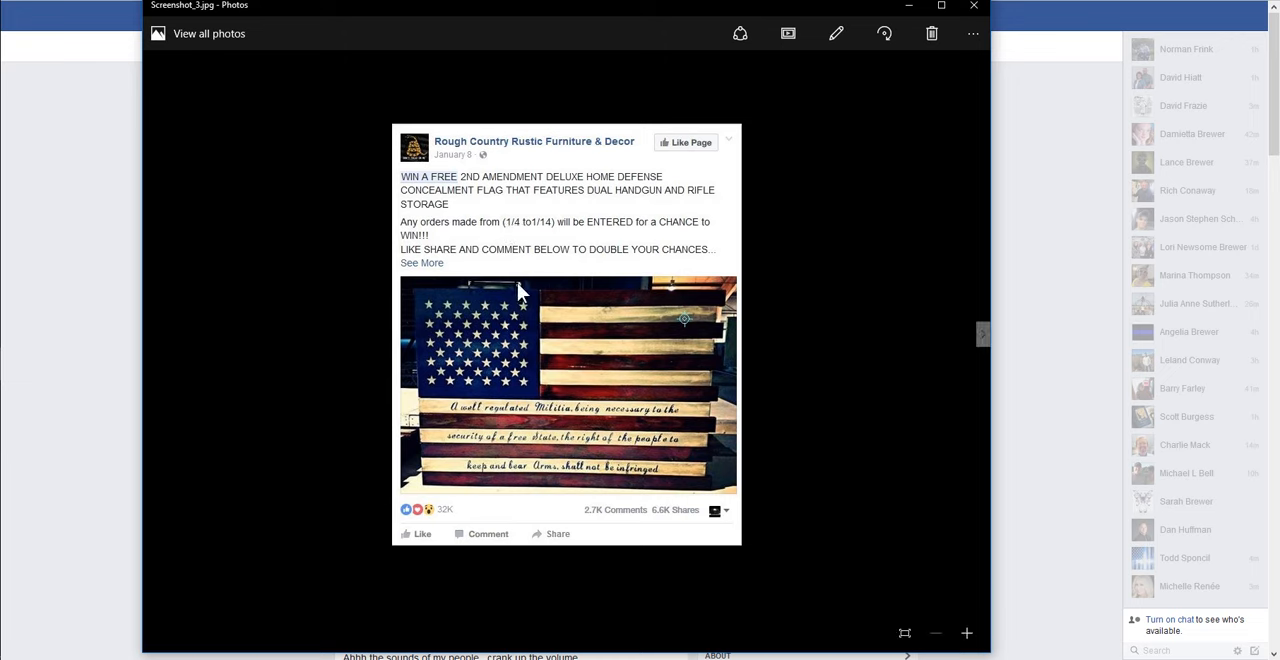
pyautogui.moveTo(527, 362)
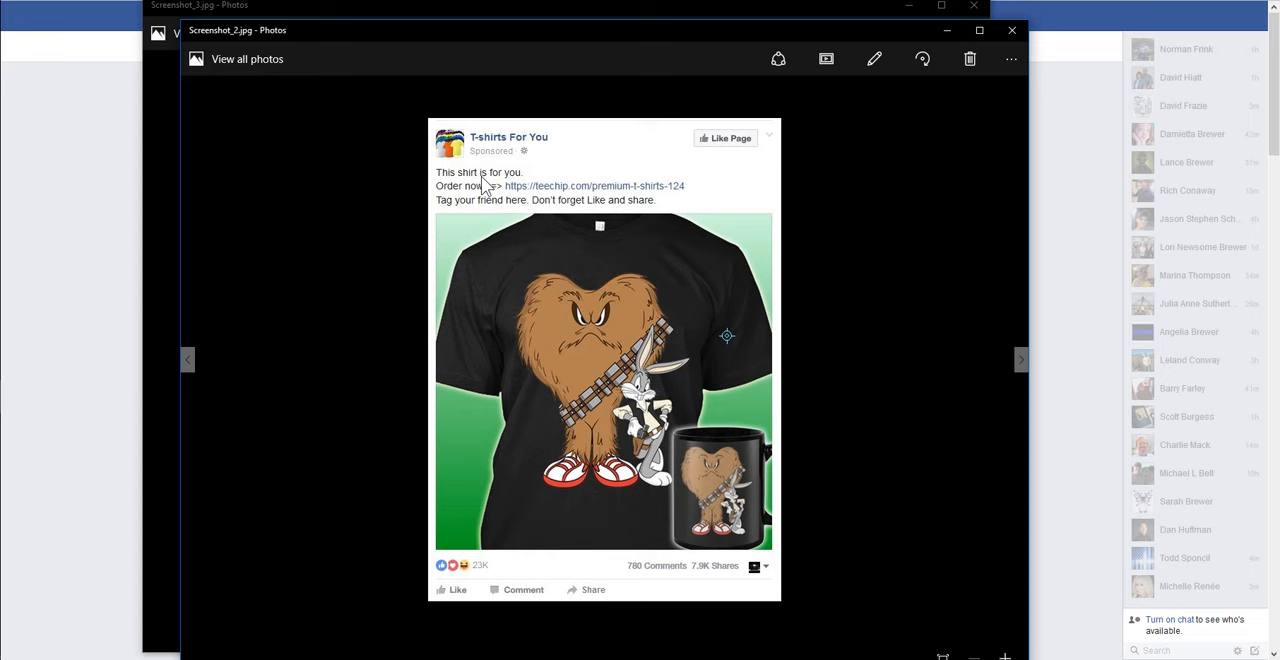
pyautogui.moveTo(448, 210)
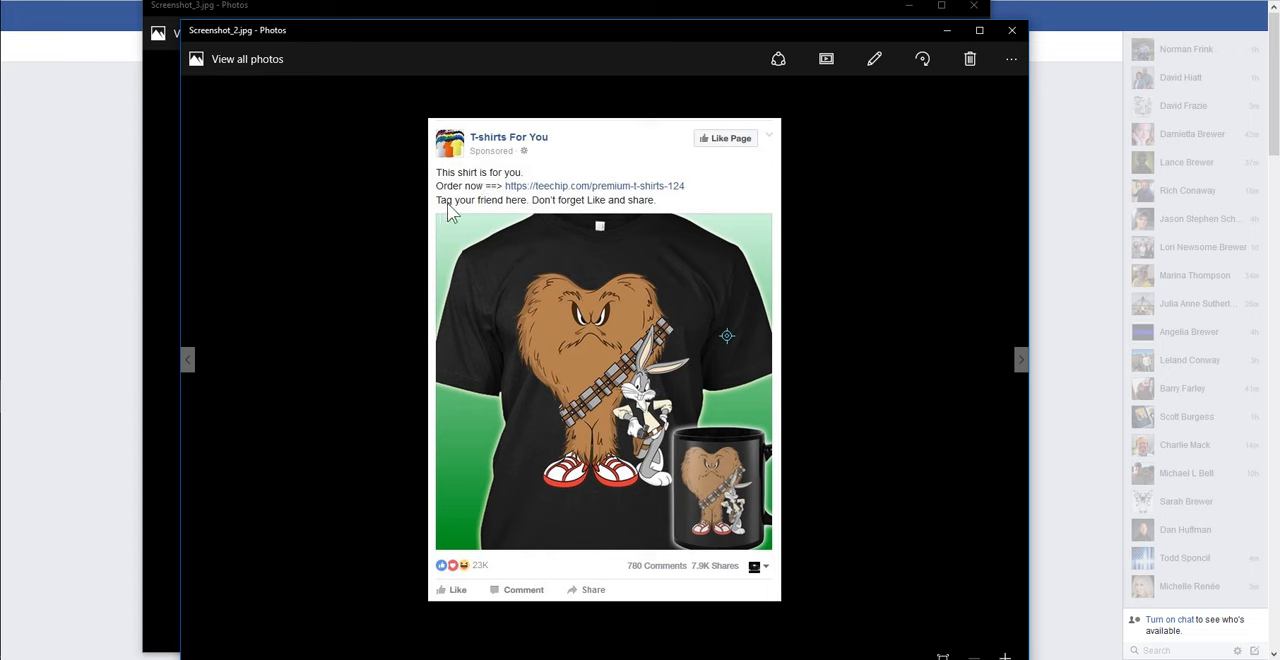
pyautogui.moveTo(563, 212)
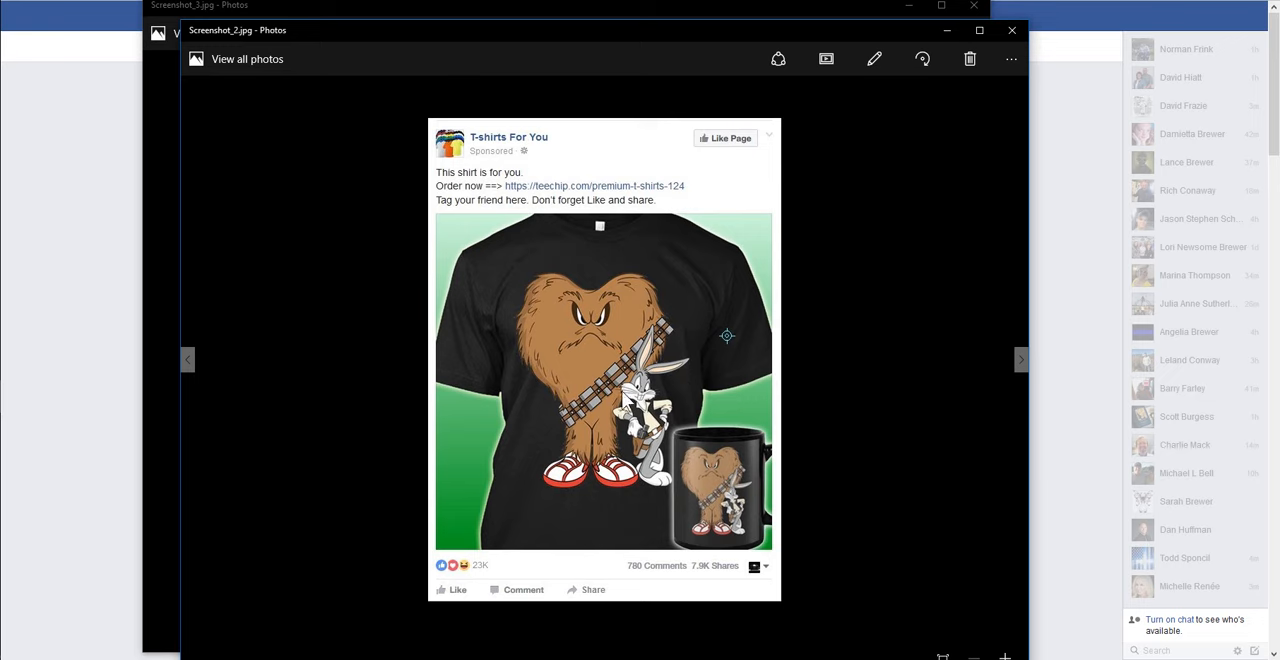
pyautogui.moveTo(722, 502)
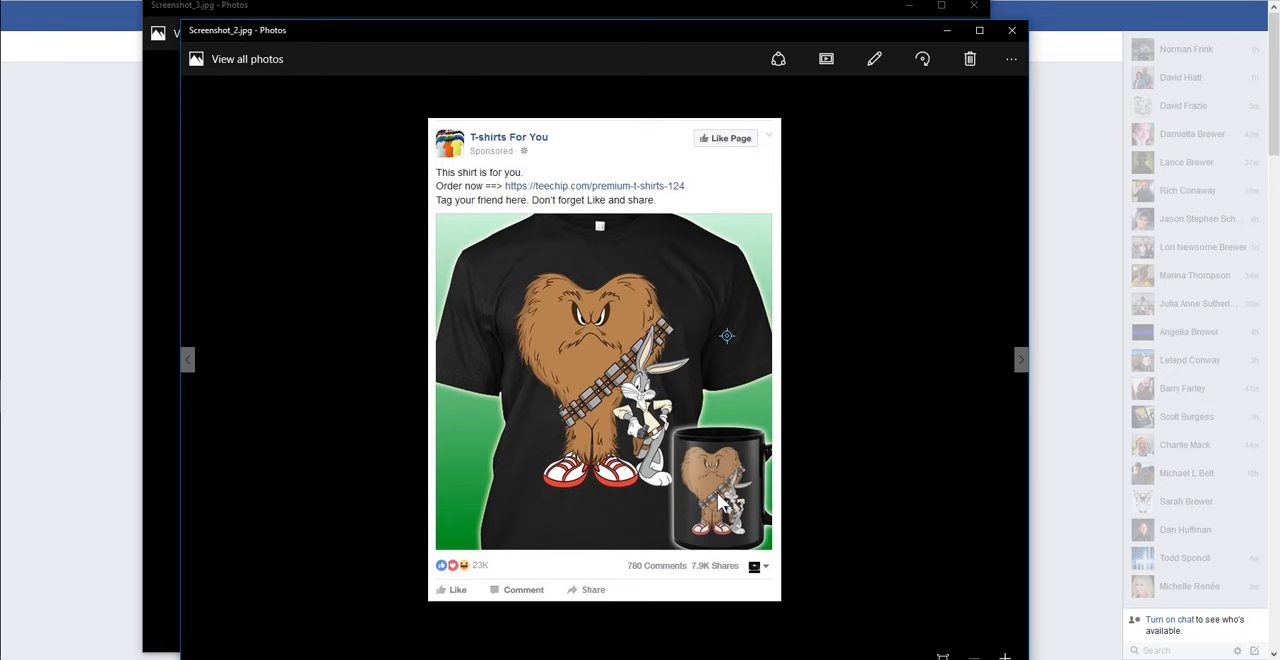
pyautogui.moveTo(500, 365)
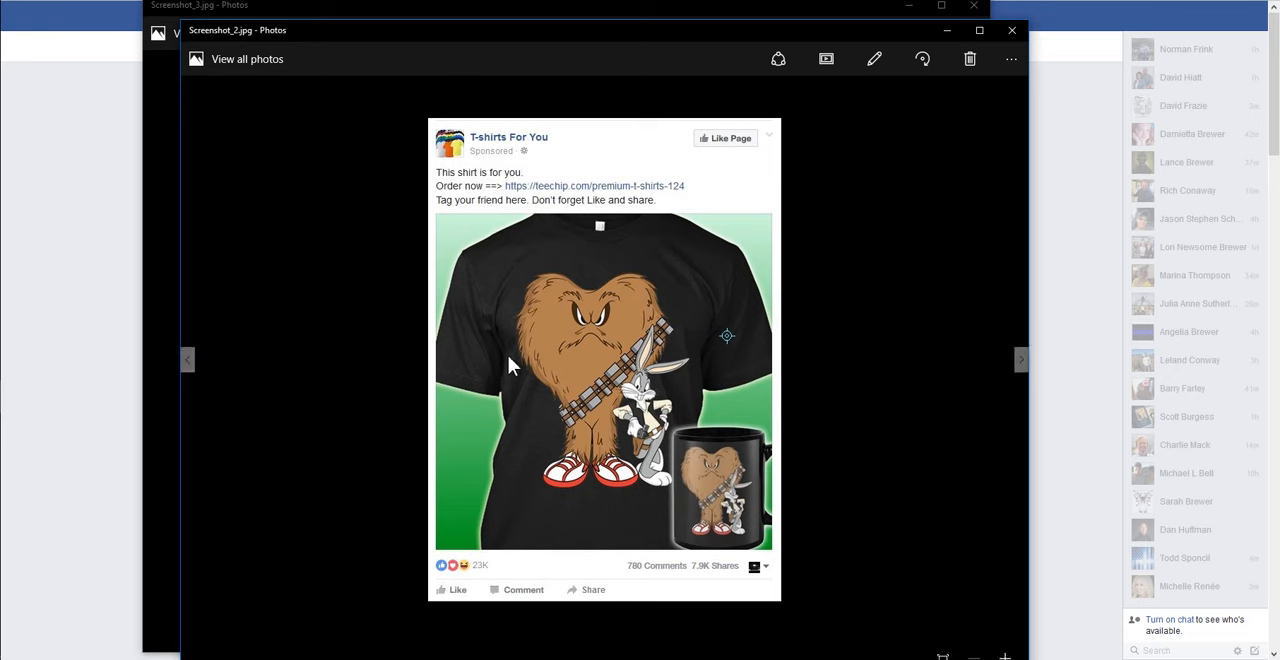
pyautogui.moveTo(640, 47)
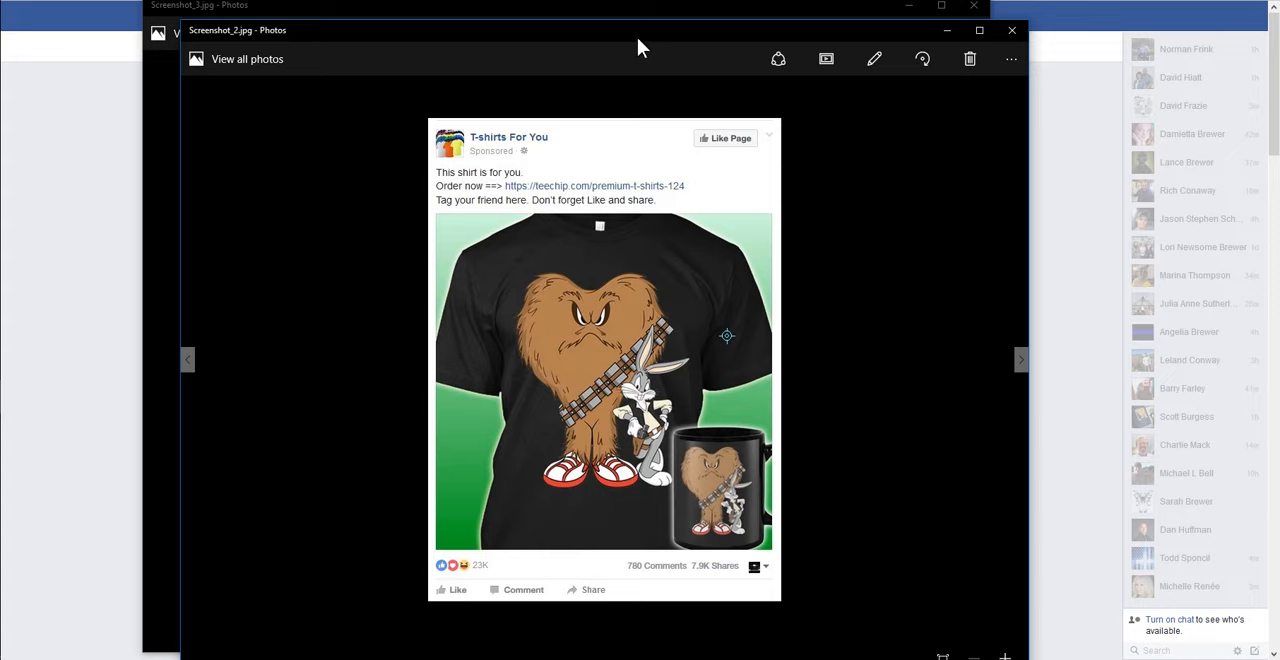
# Step: Bring up a third screenshot in Photos: the Mustangs Unlimited Labor Day sale post
pyautogui.click(1021, 359)
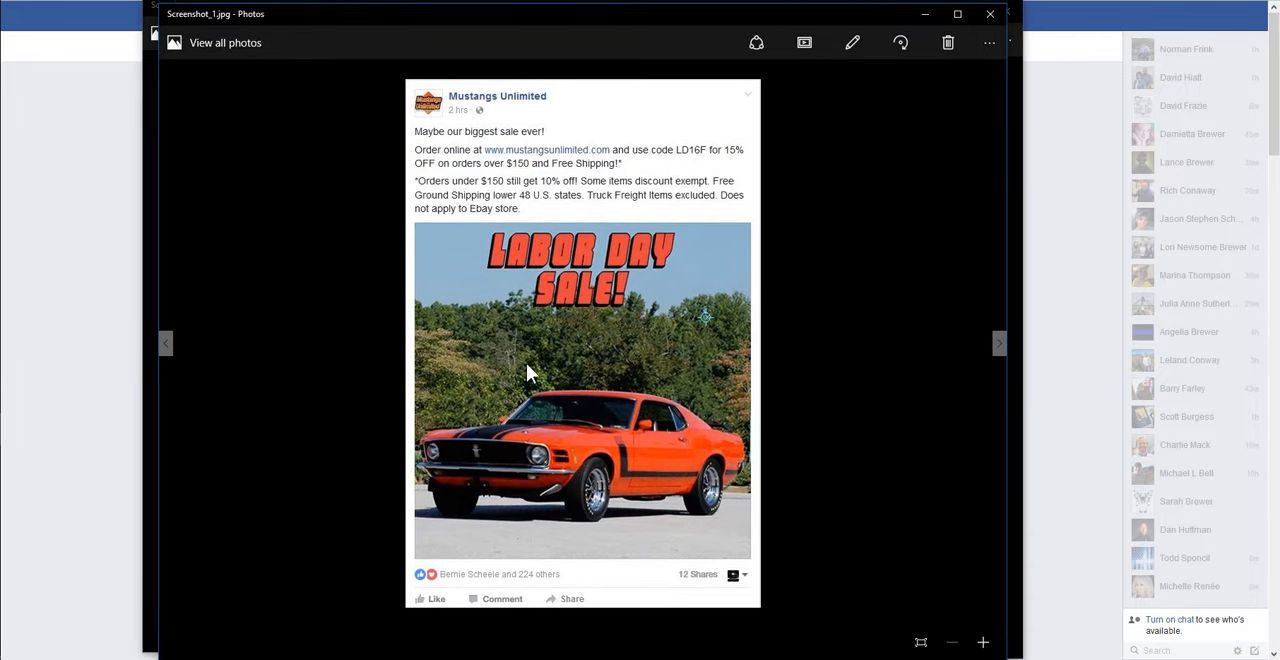
pyautogui.moveTo(567, 298)
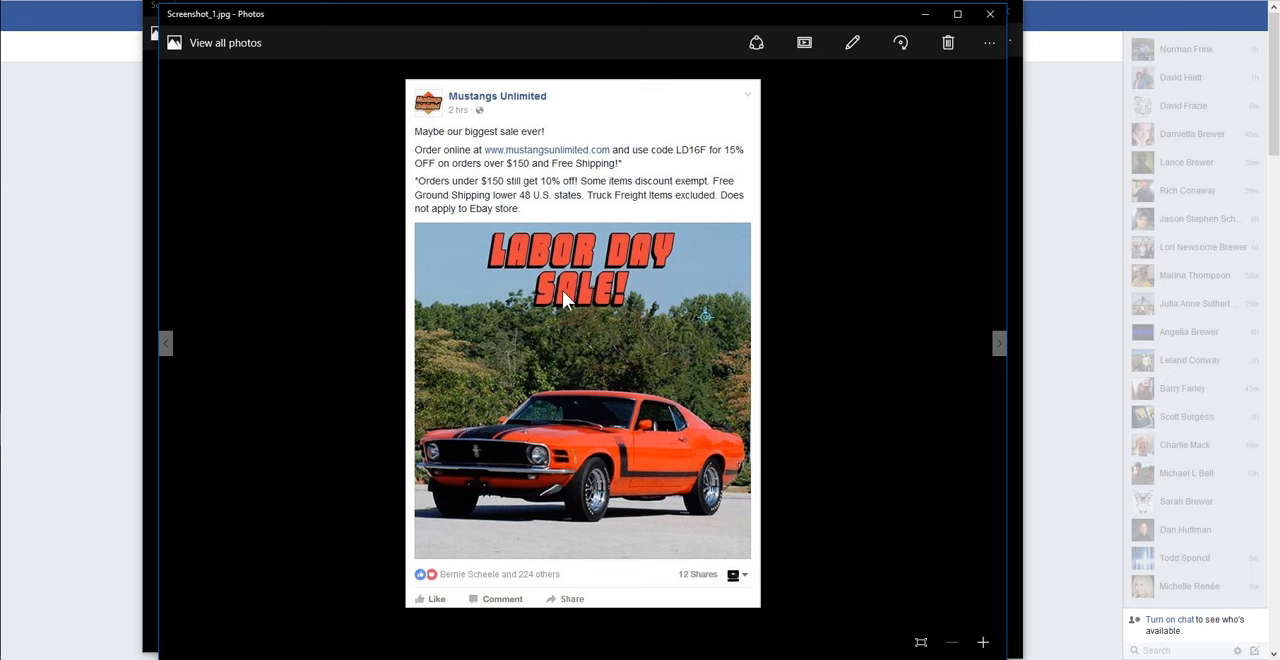
pyautogui.moveTo(543, 157)
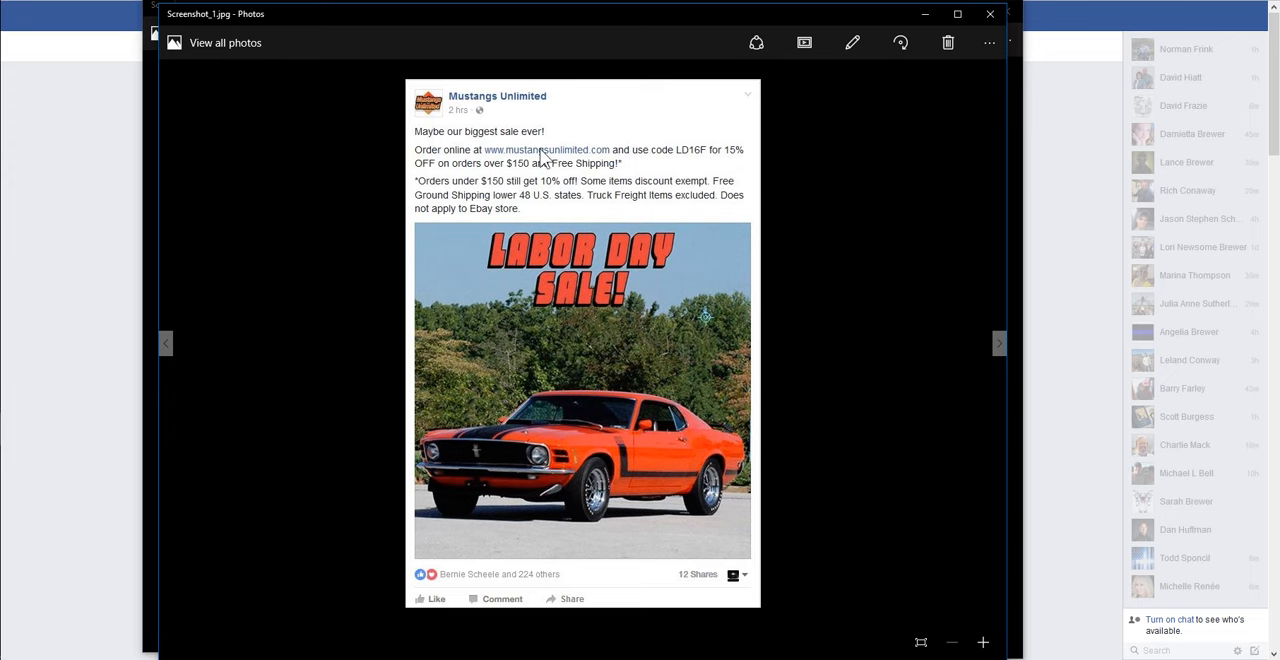
pyautogui.moveTo(555, 158)
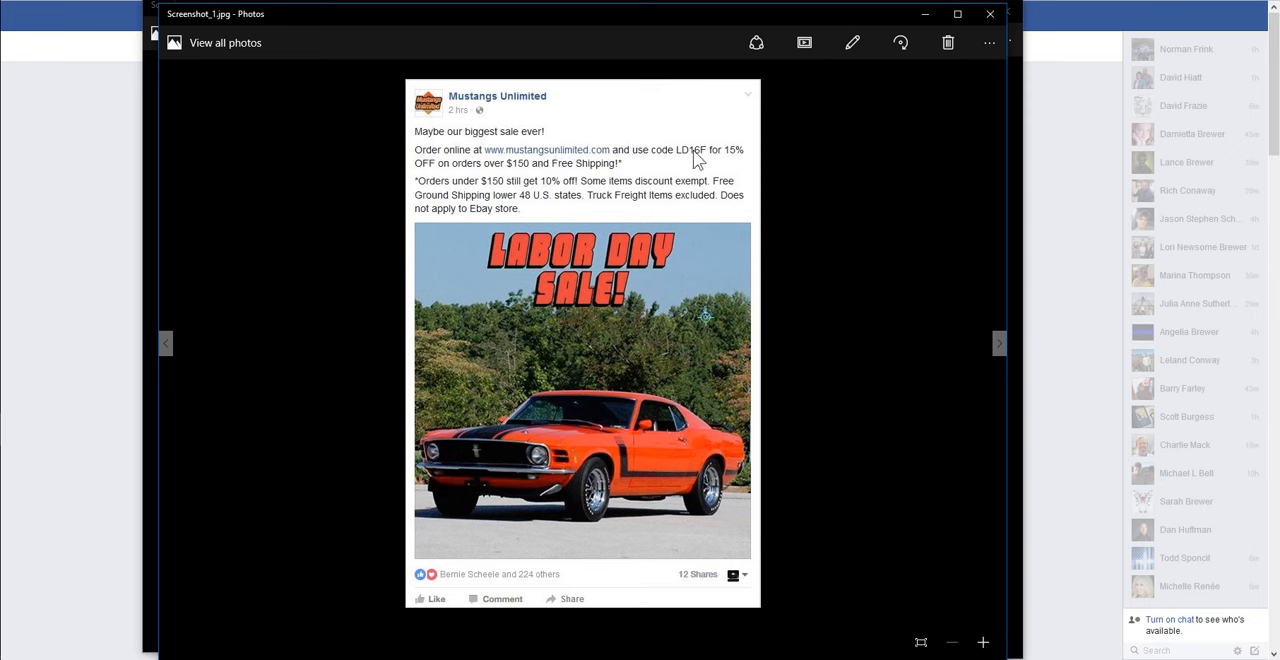
pyautogui.moveTo(728, 164)
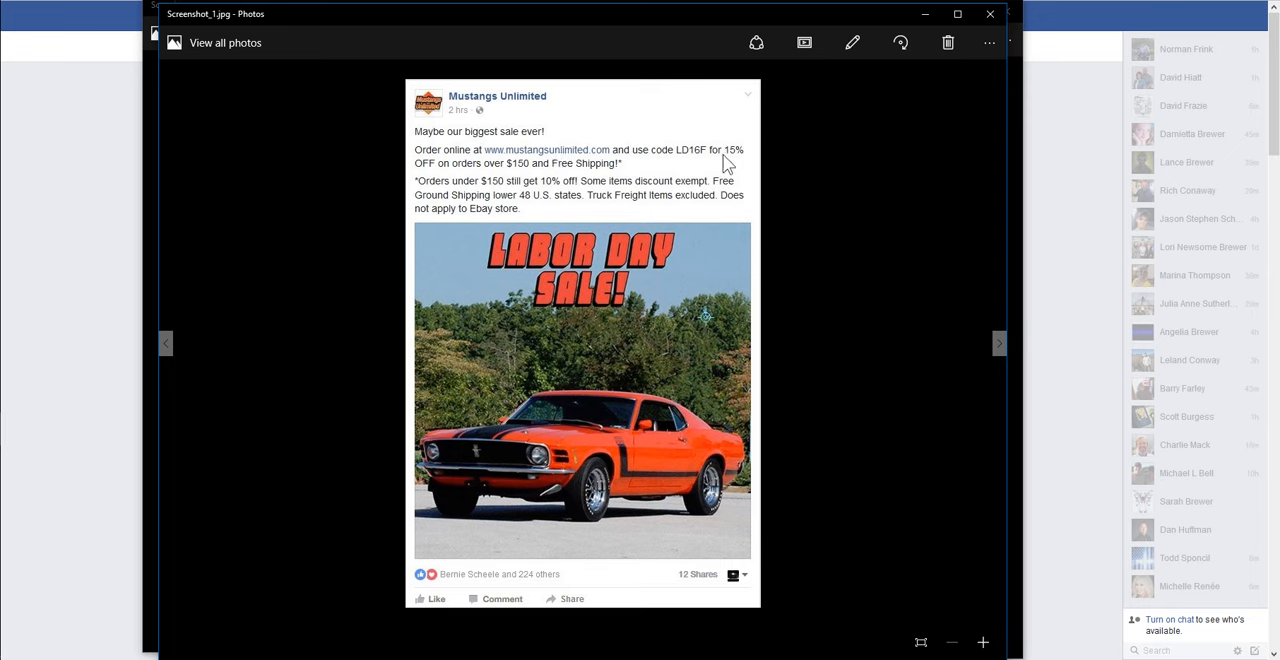
pyautogui.moveTo(640, 528)
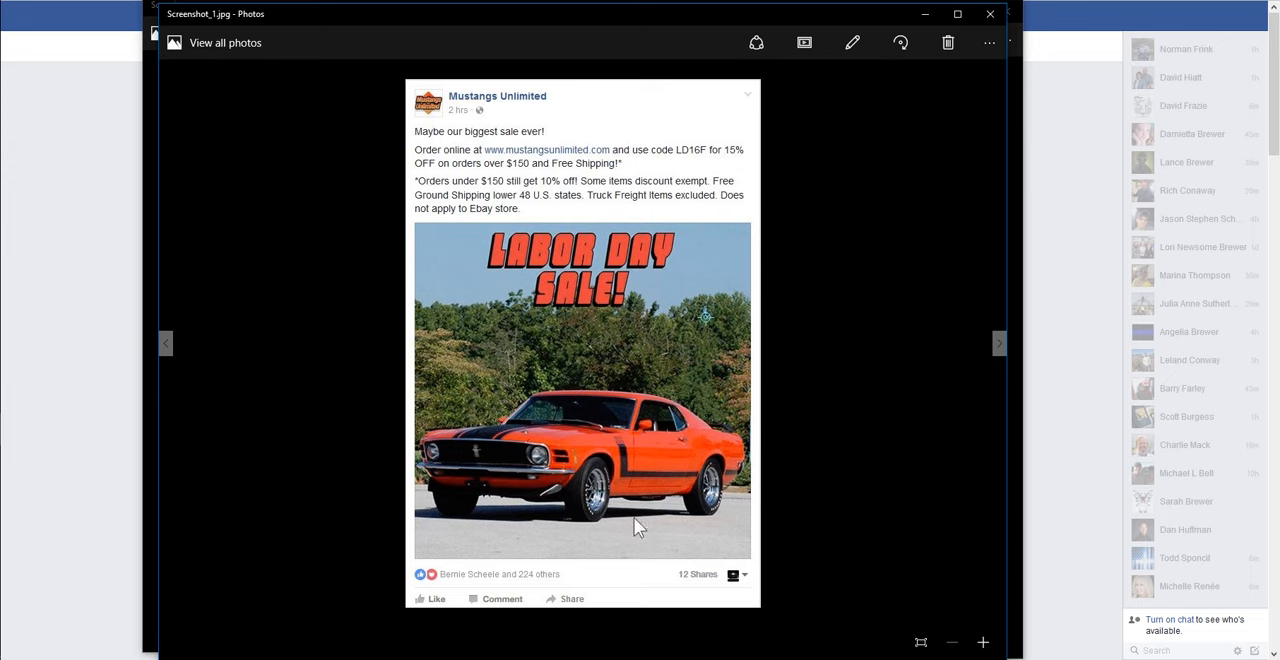
pyautogui.moveTo(711, 585)
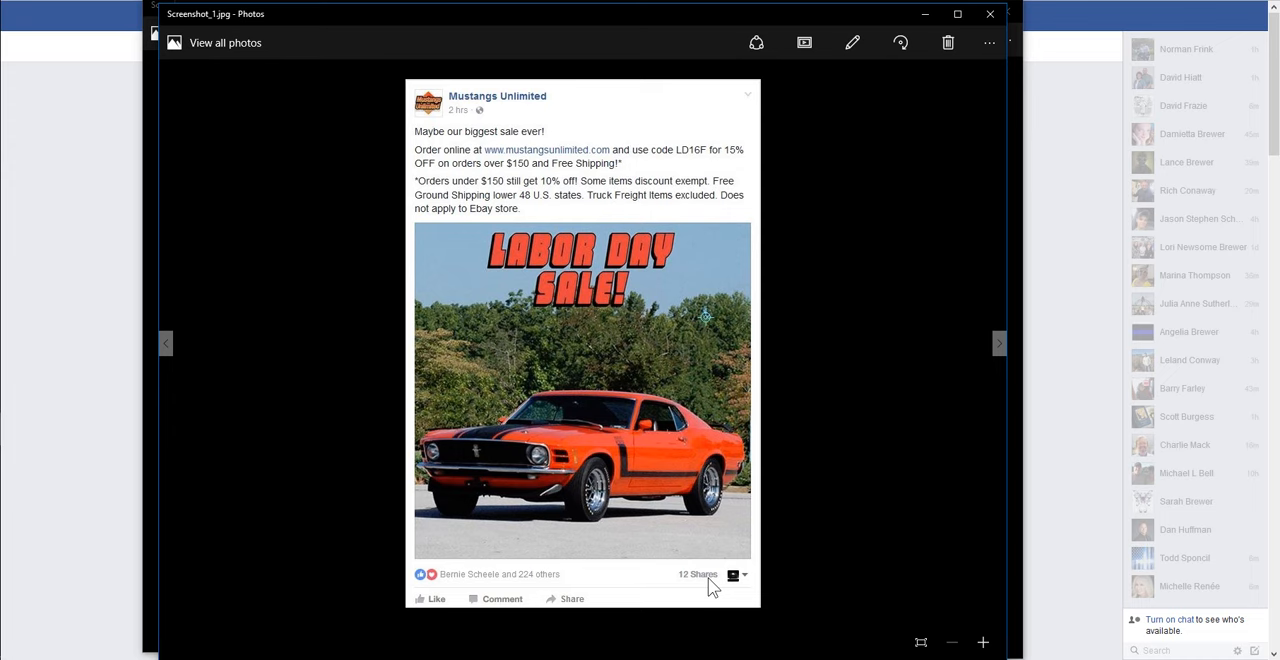
pyautogui.moveTo(500, 110)
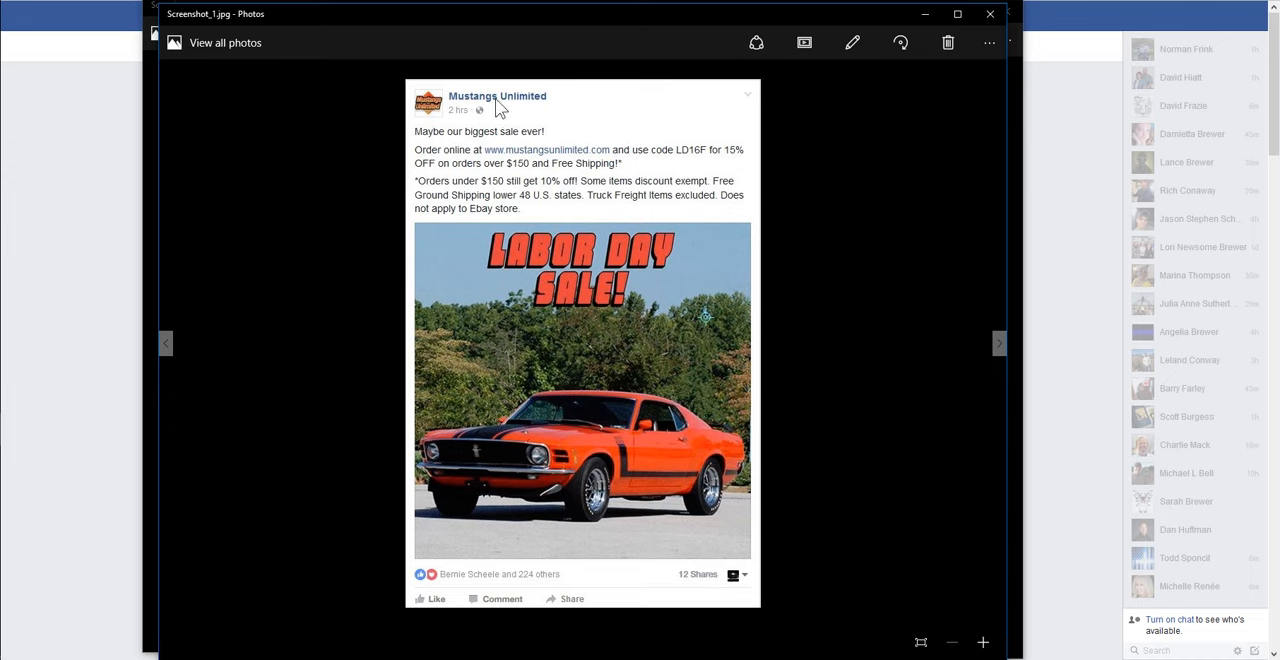
pyautogui.moveTo(548, 189)
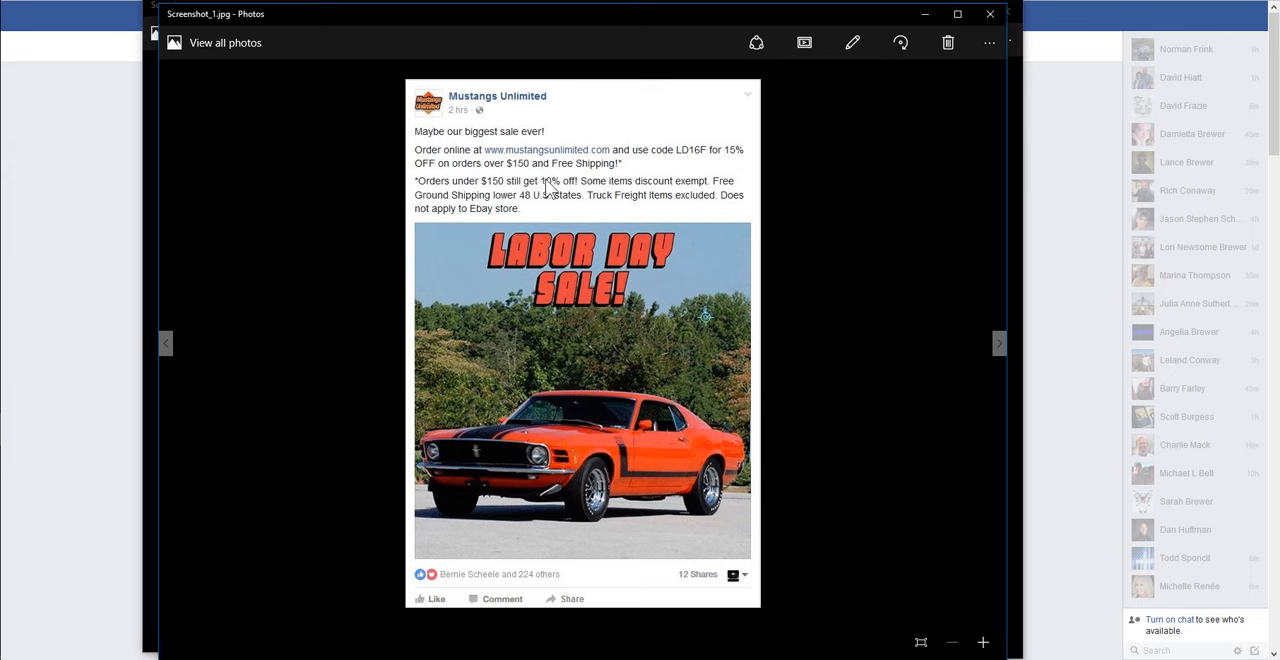
pyautogui.moveTo(557, 223)
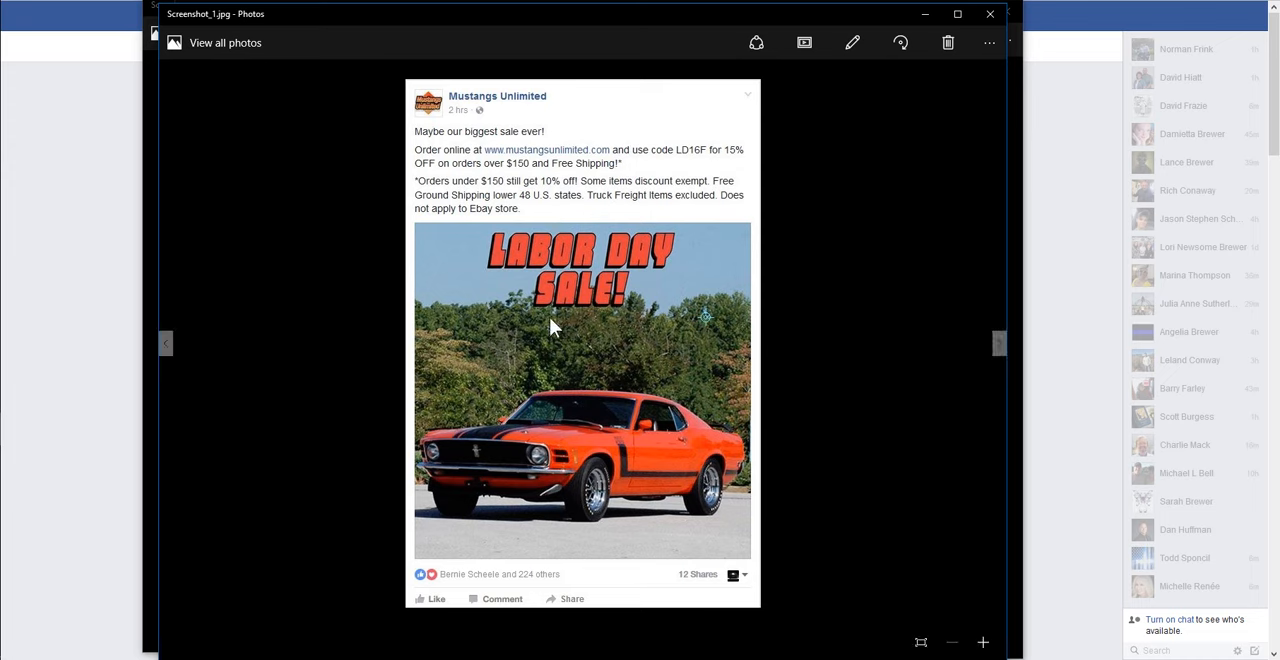
pyautogui.moveTo(528, 316)
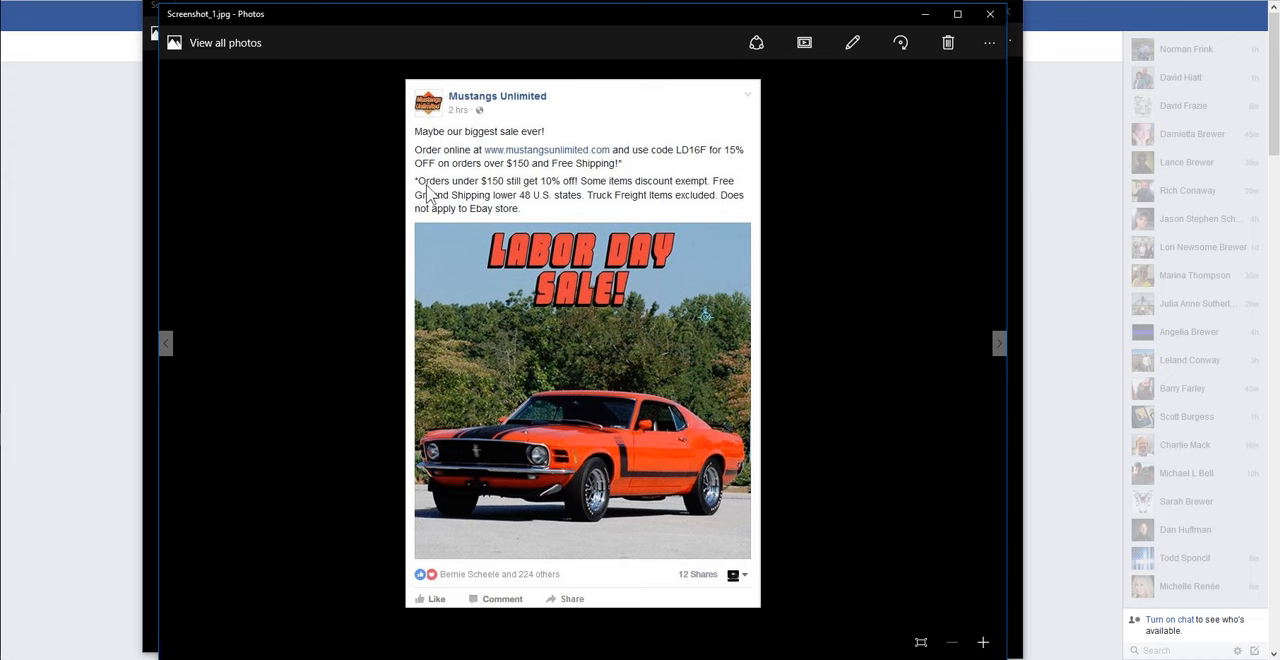
pyautogui.moveTo(715, 163)
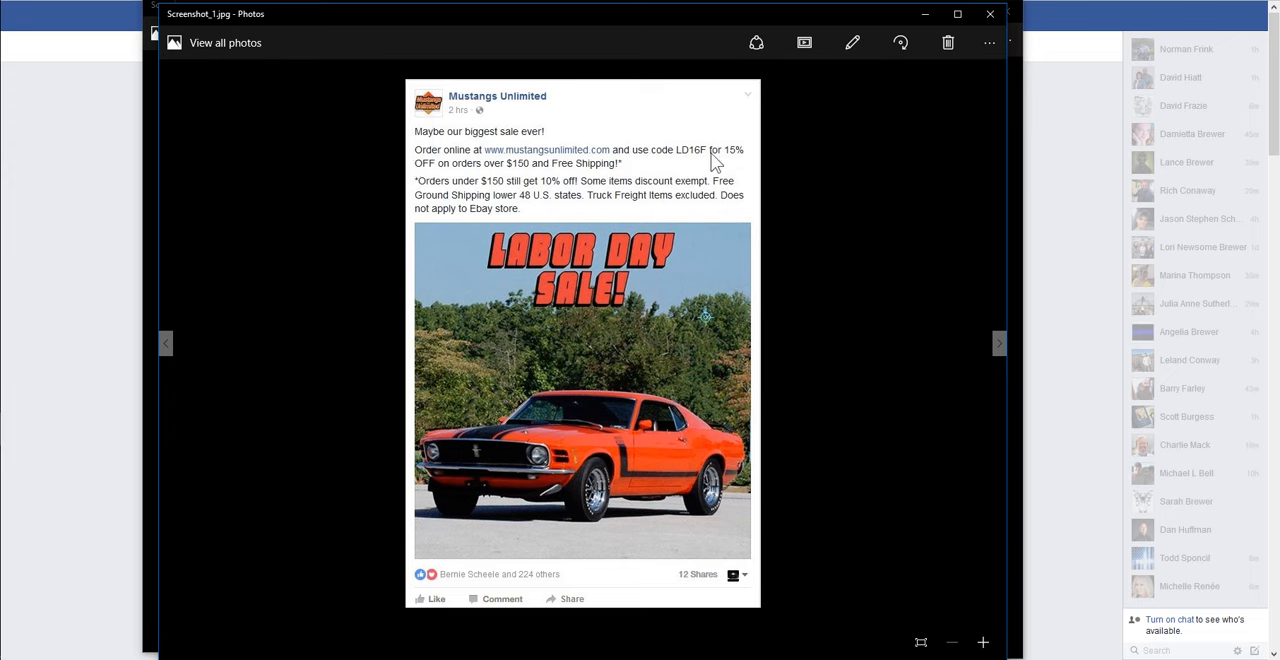
pyautogui.moveTo(740, 68)
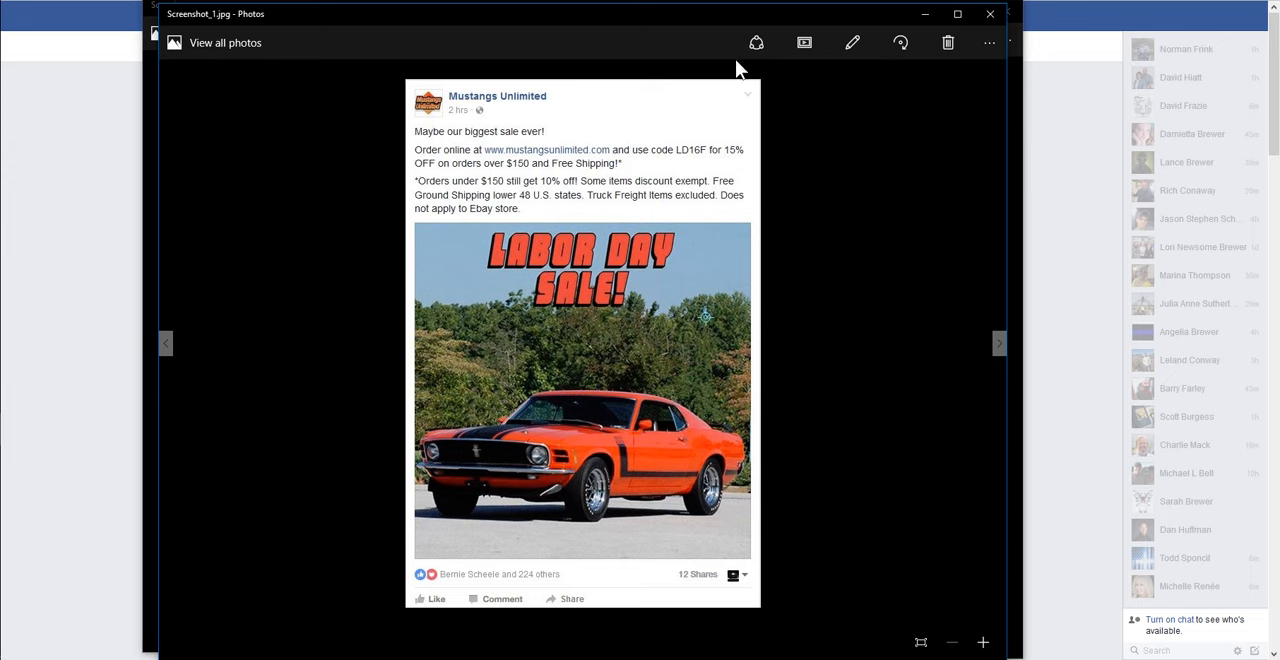
pyautogui.moveTo(538, 159)
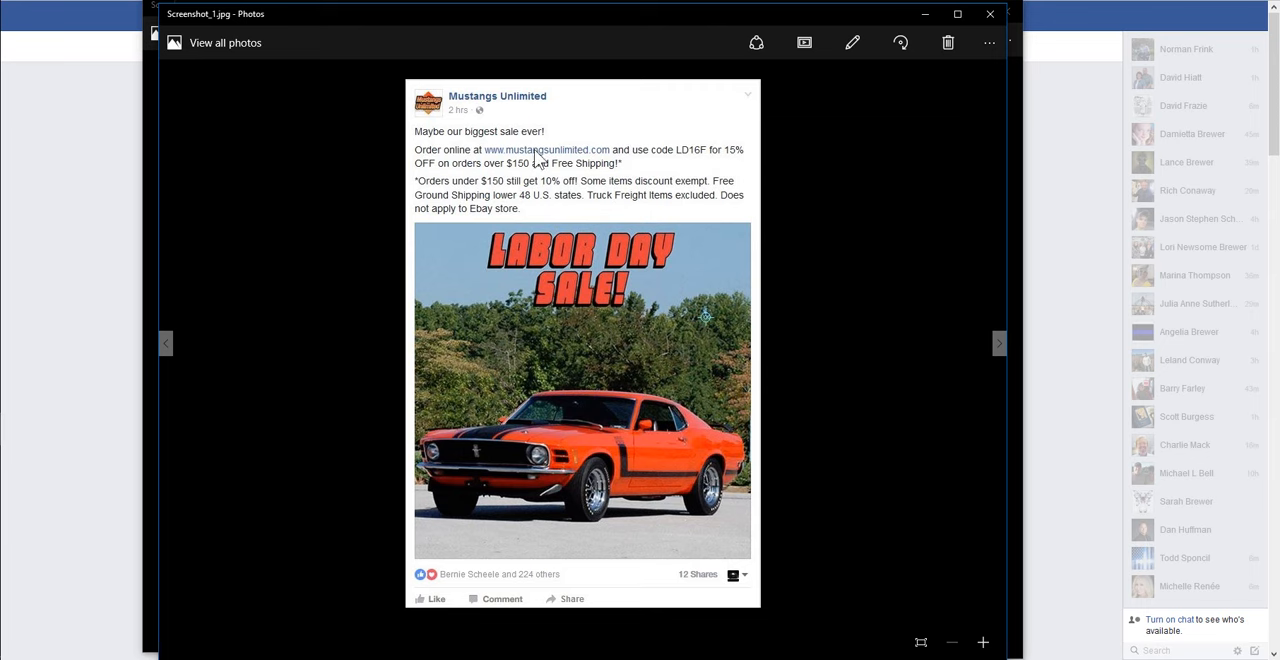
# Step: Flip between the T-shirts For You and Rough Country post screenshots, then close Photos
pyautogui.click(999, 342)
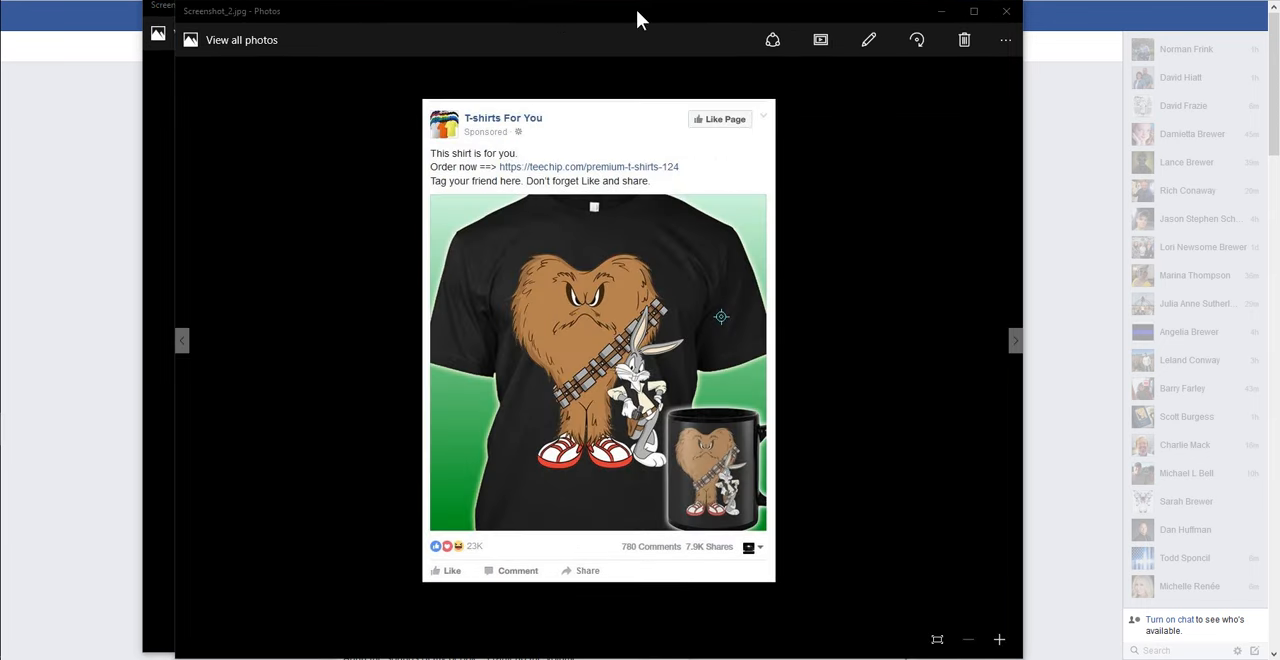
pyautogui.click(1016, 340)
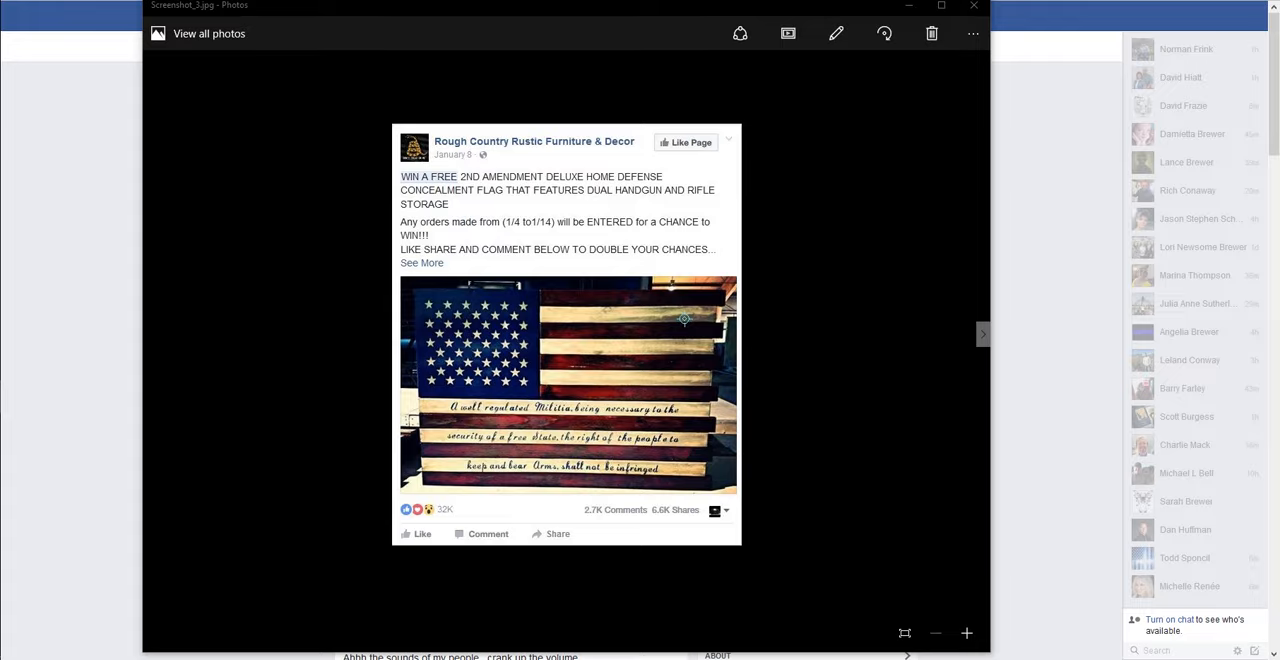
pyautogui.click(983, 338)
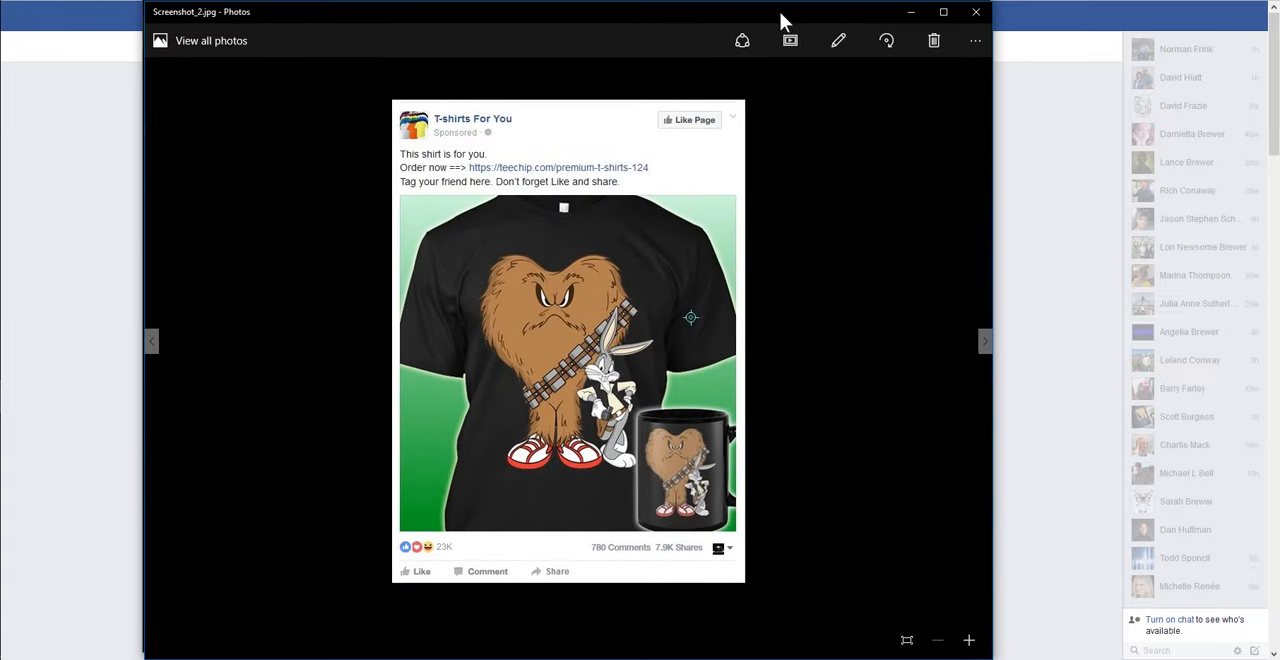
pyautogui.moveTo(596, 363)
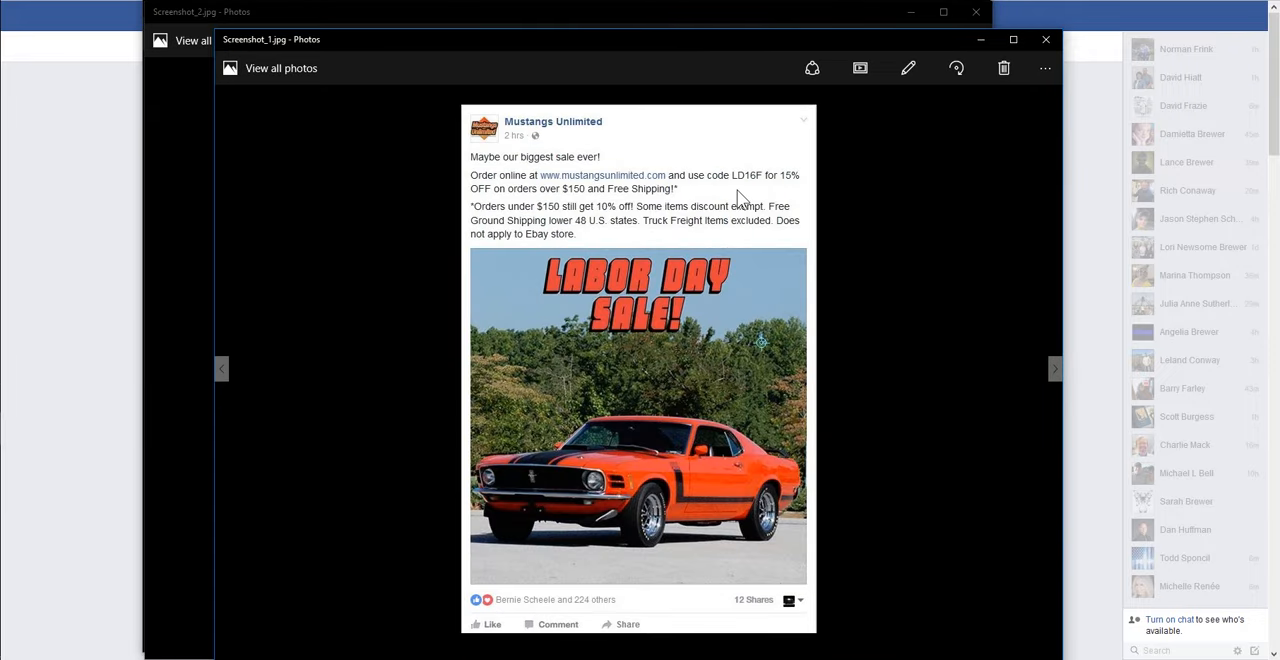
pyautogui.click(1055, 368)
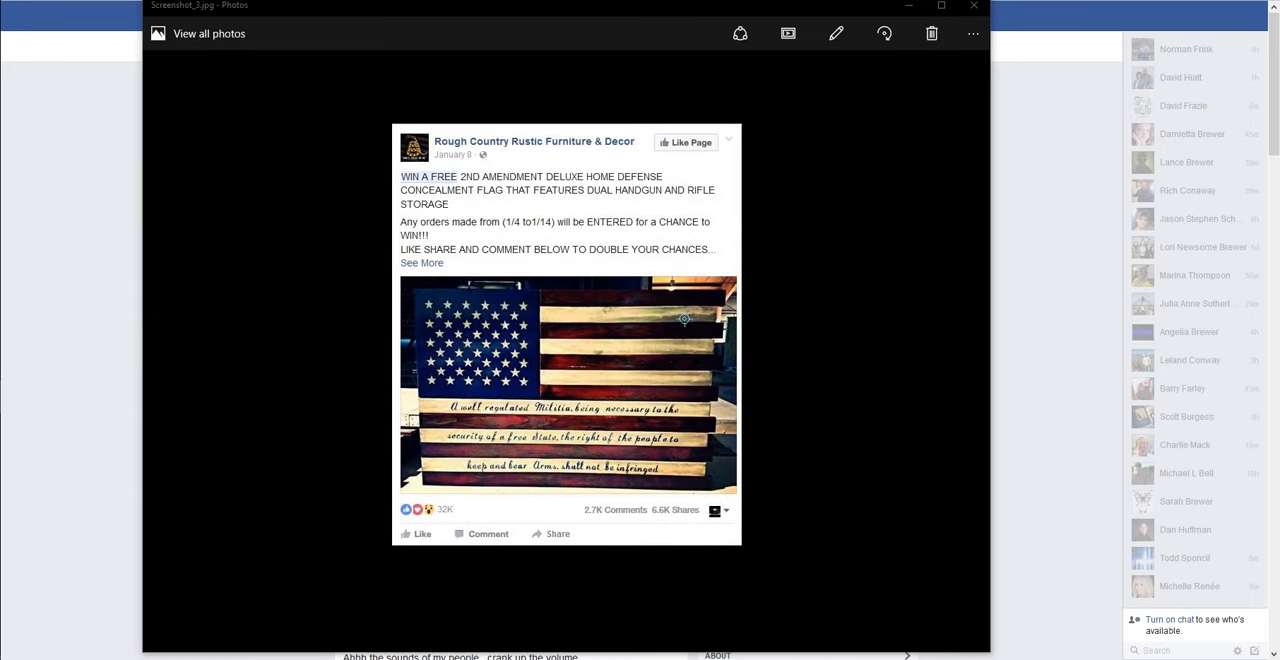
pyautogui.moveTo(471, 46)
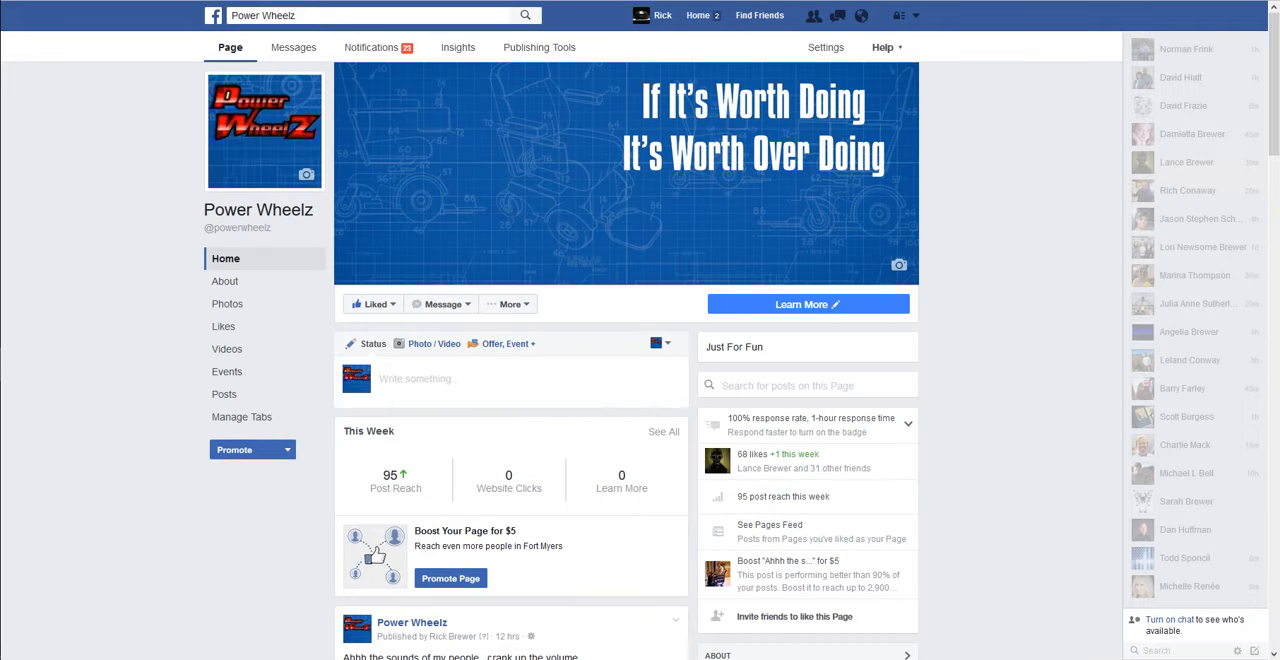
pyautogui.click(90, 296)
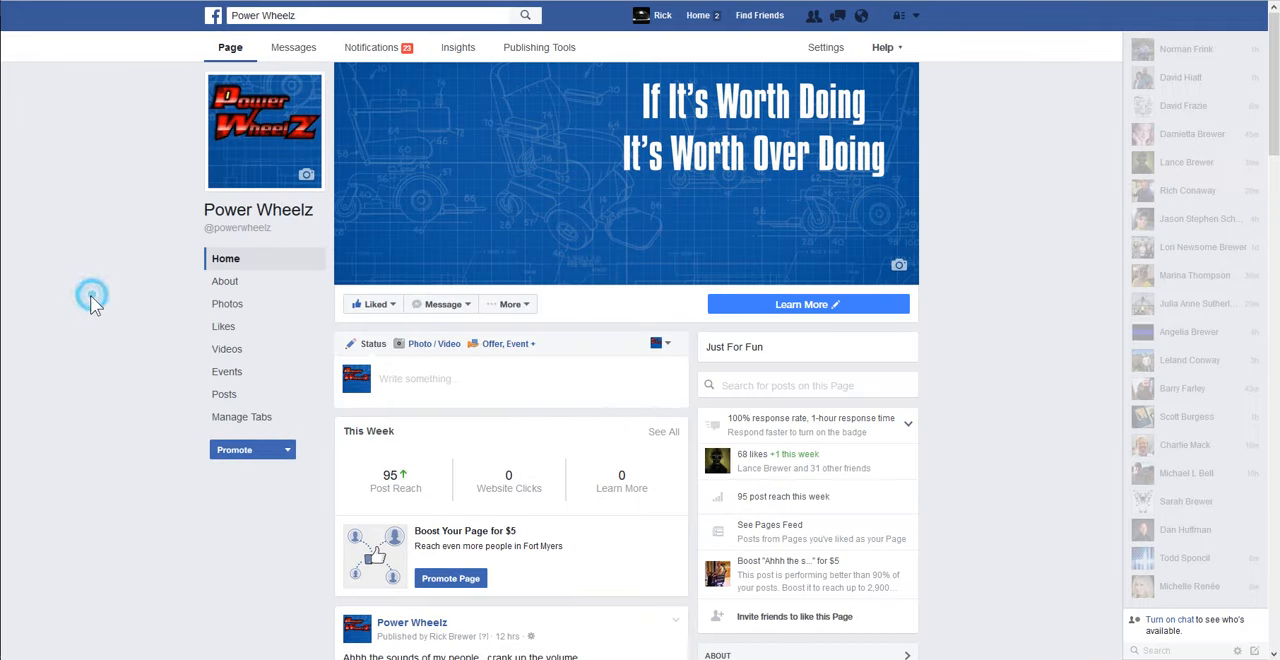